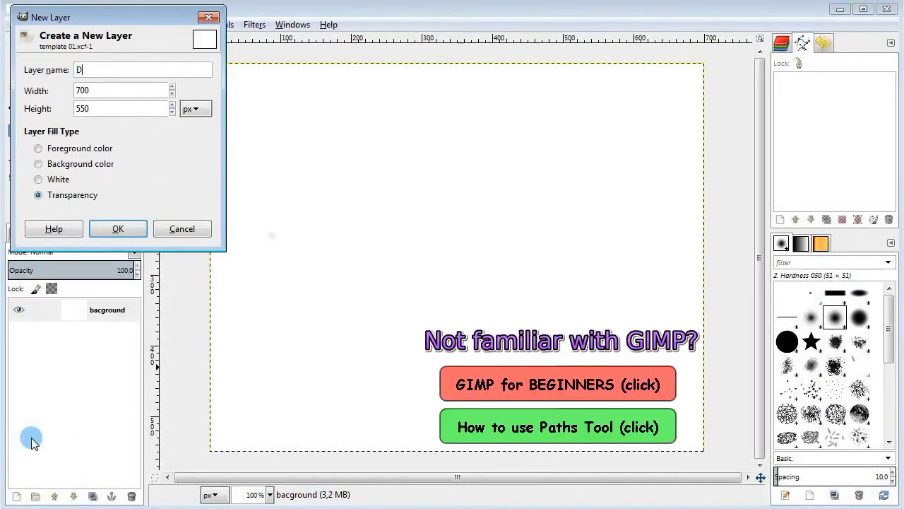
Create a transparent Dino Shape layer and trace the head-and-neck outline path.
{"action": "left_click", "coordinate": [118, 228]}
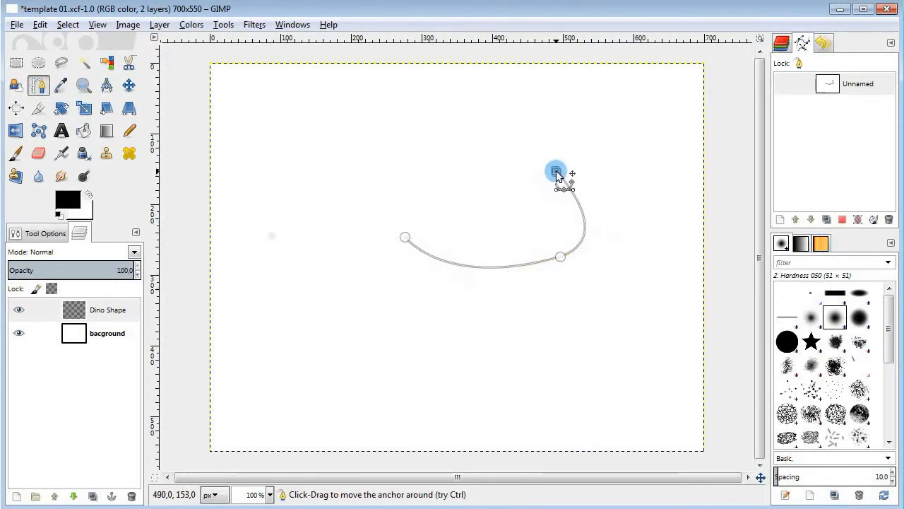
{"action": "left_click_drag", "start_coordinate": [556, 171], "coordinate": [597, 197]}
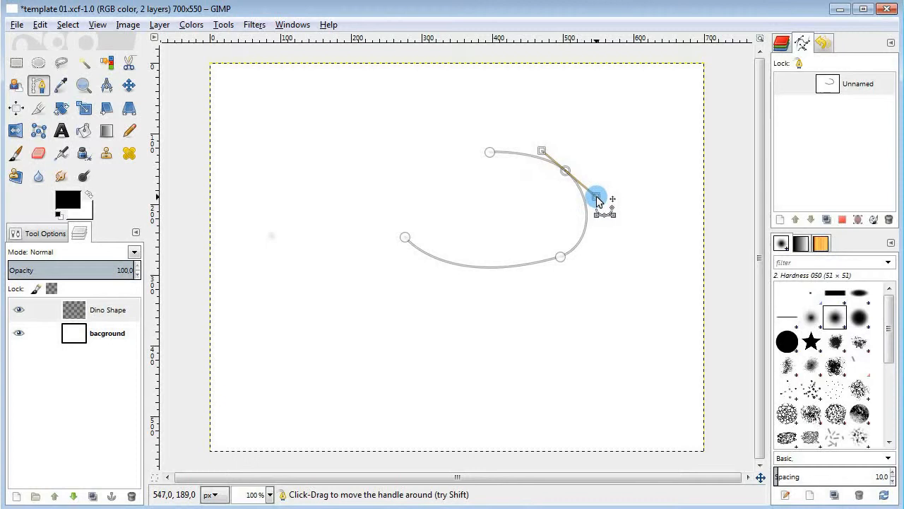
{"action": "left_click_drag", "start_coordinate": [598, 196], "coordinate": [475, 111]}
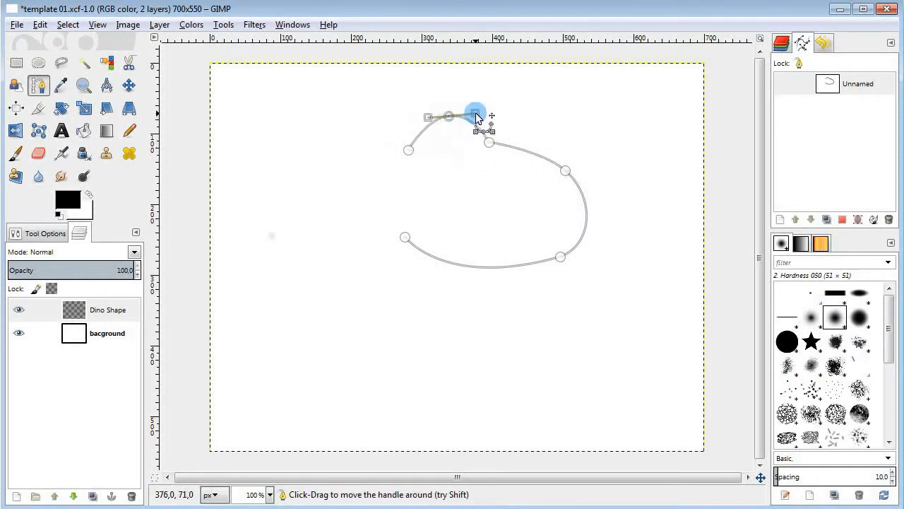
{"action": "left_click_drag", "start_coordinate": [476, 113], "coordinate": [388, 144]}
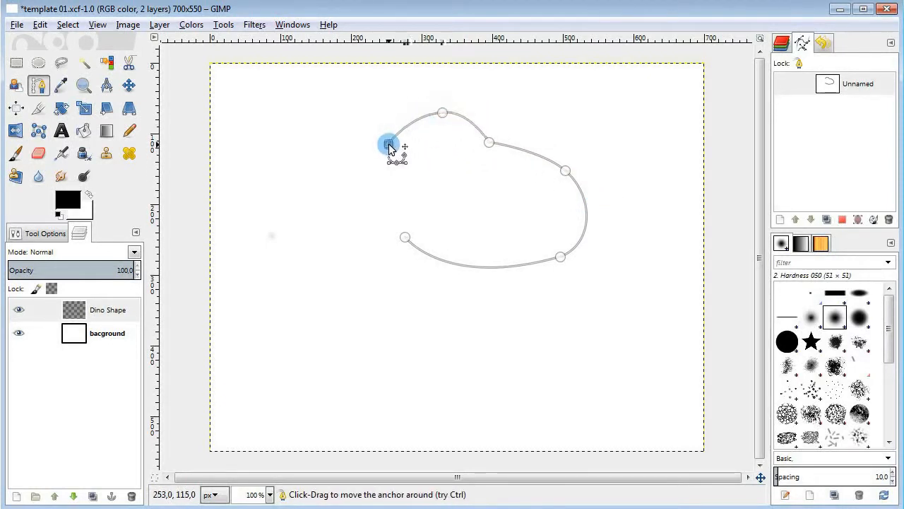
{"action": "left_click_drag", "start_coordinate": [387, 145], "coordinate": [378, 182]}
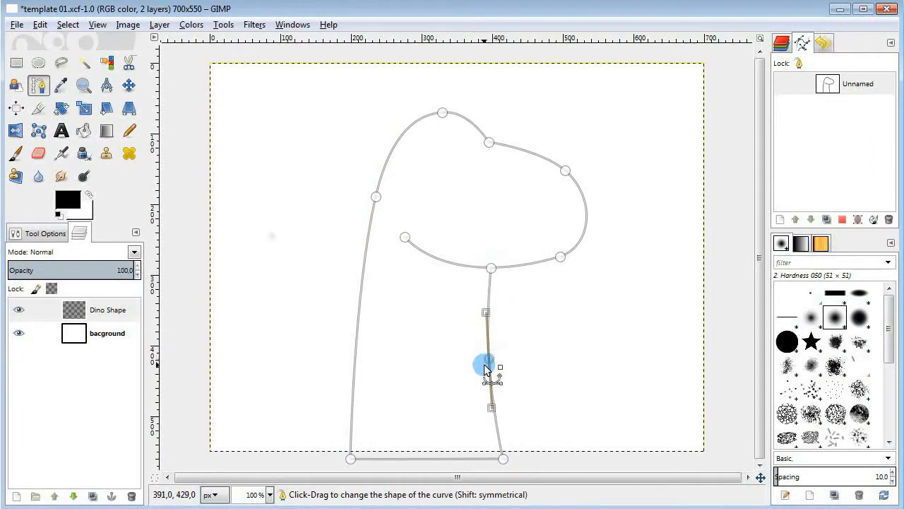
Stroke the outline path in black at 10 px.
{"action": "left_click", "coordinate": [159, 24]}
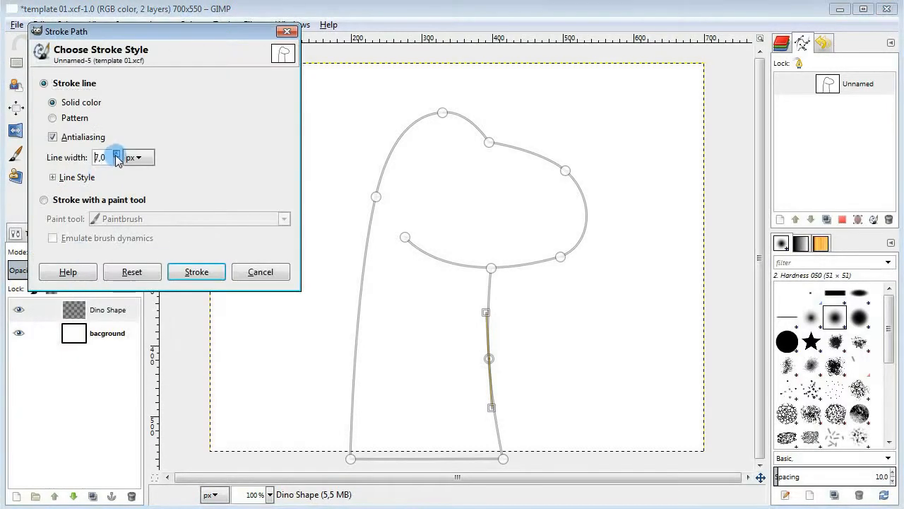
{"action": "left_click", "coordinate": [197, 271]}
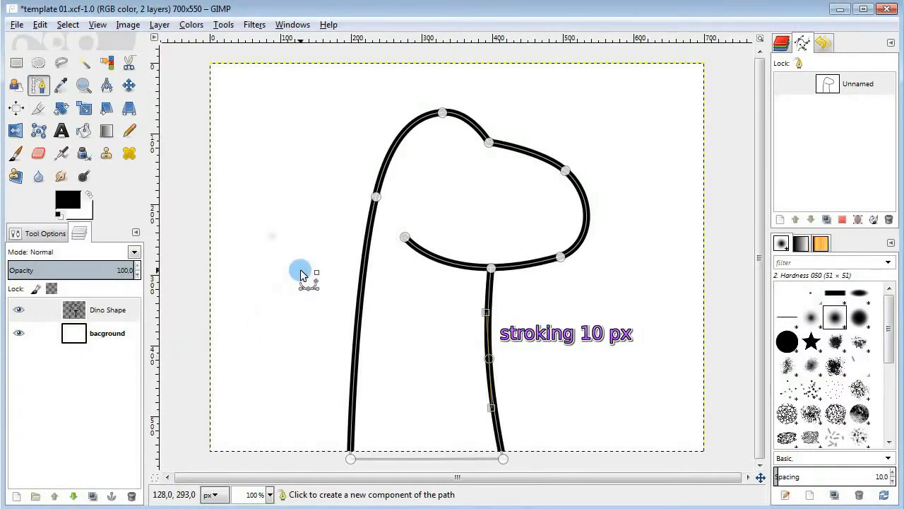
{"action": "left_click", "coordinate": [73, 496]}
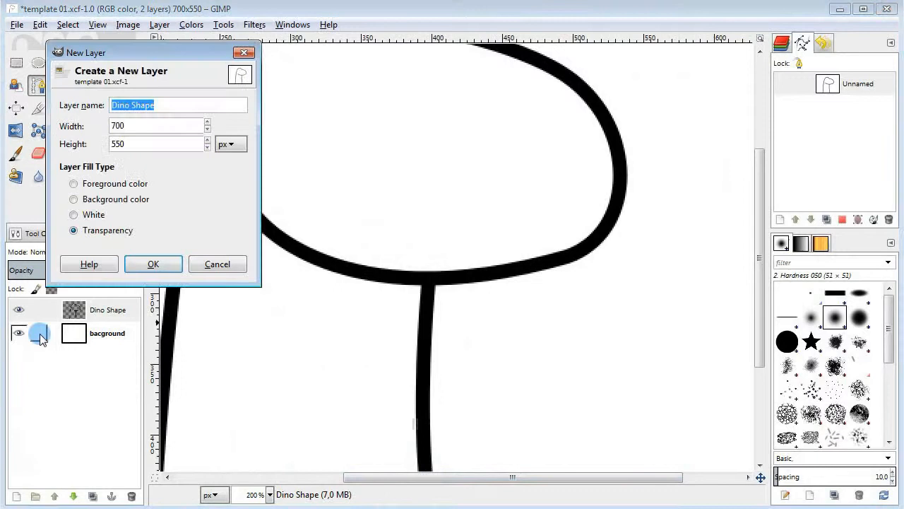
Create the Dino Teeth layer and stroke a scalloped teeth path in black at 6 px.
{"action": "left_click", "coordinate": [153, 263]}
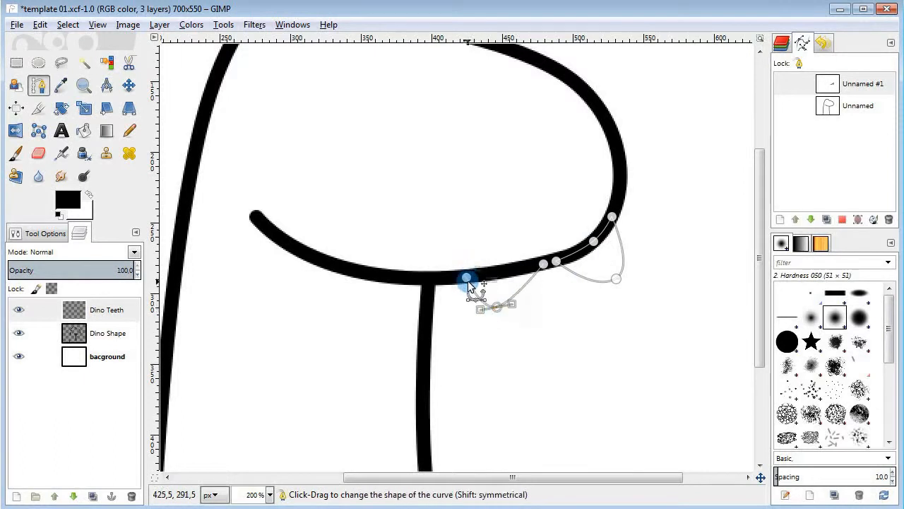
{"action": "left_click_drag", "start_coordinate": [468, 277], "coordinate": [420, 277]}
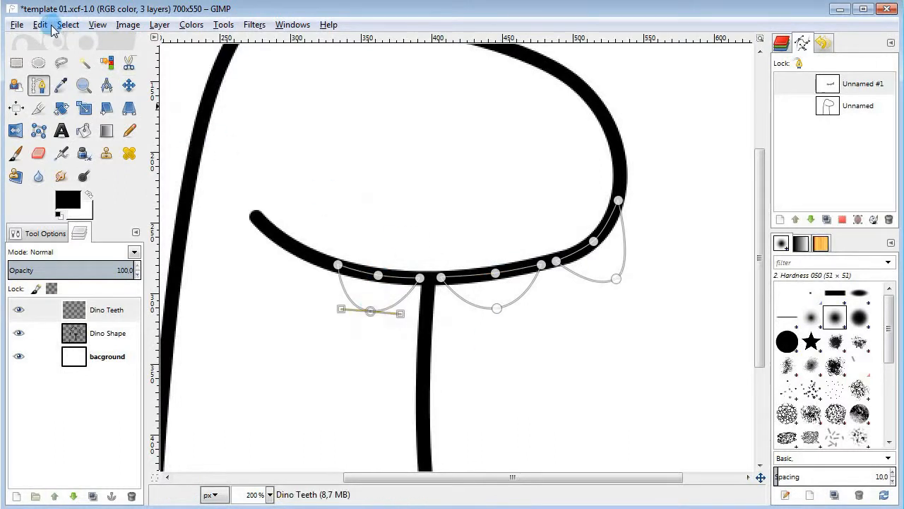
{"action": "left_click", "coordinate": [39, 24]}
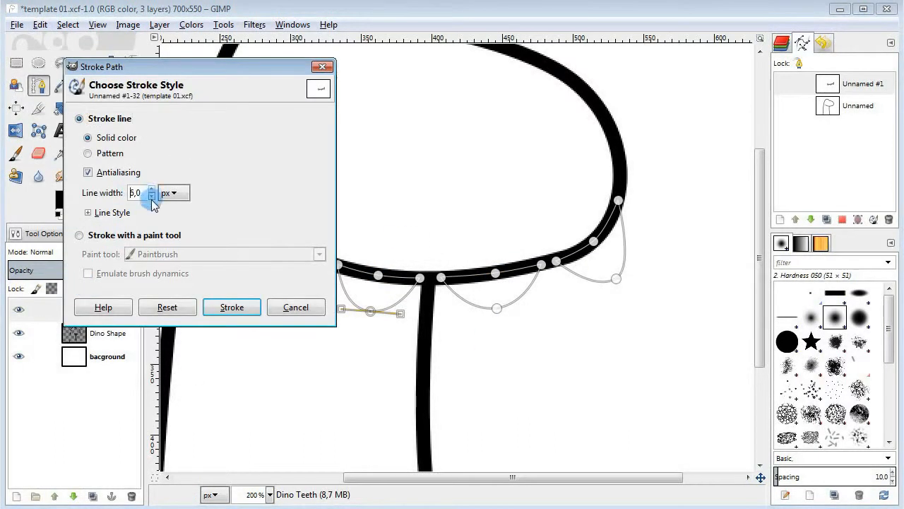
{"action": "left_click", "coordinate": [231, 306]}
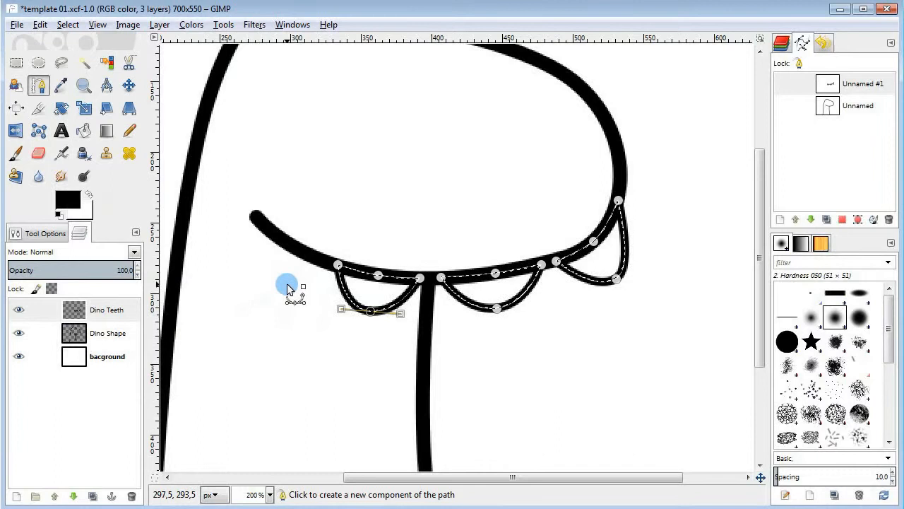
{"action": "left_click", "coordinate": [15, 487]}
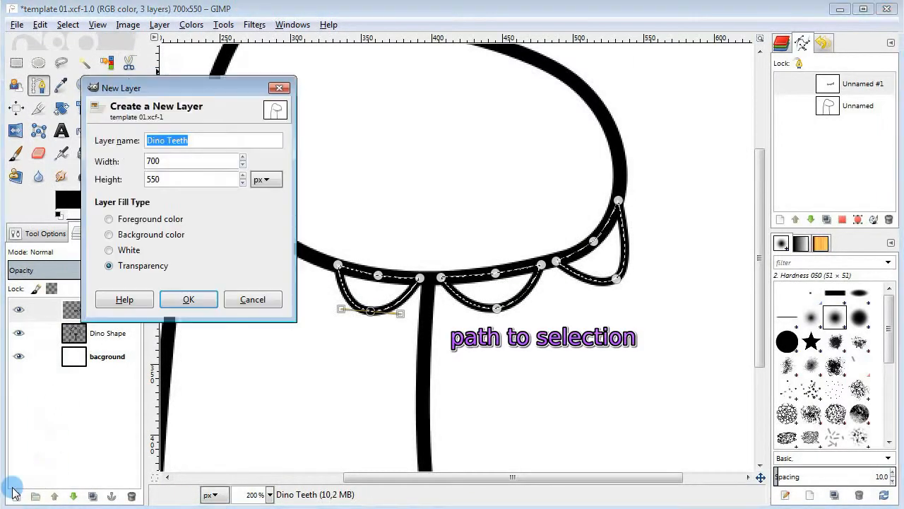
Create a Dino Teeth Color layer under the outlines and fill the teeth with white (ffffff).
{"action": "type", "text": "Col"}
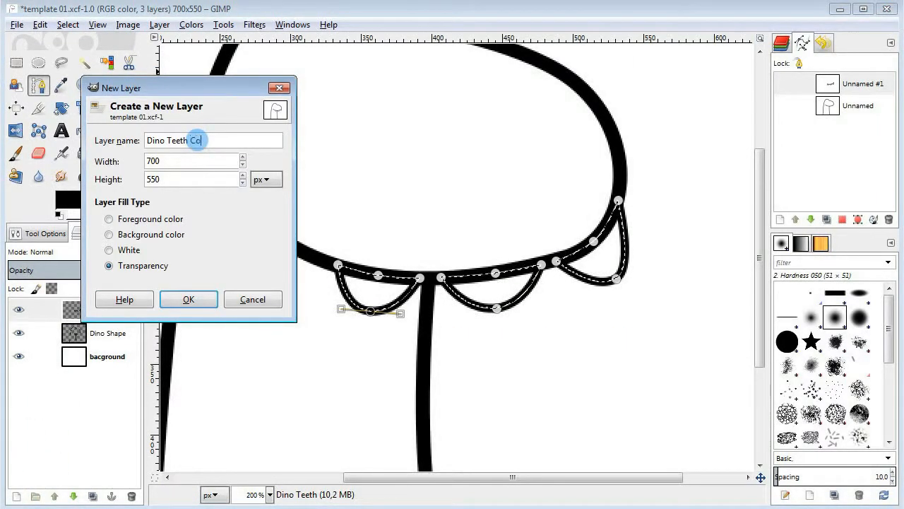
{"action": "left_click", "coordinate": [189, 299]}
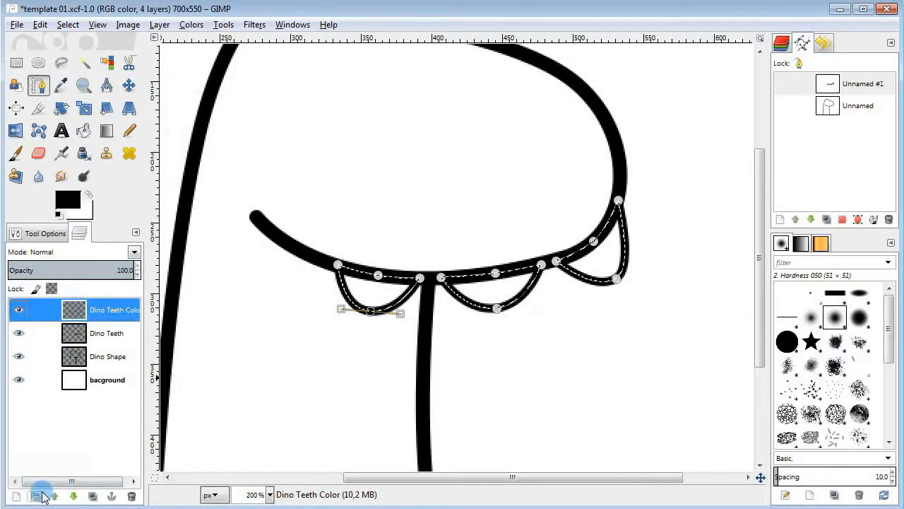
{"action": "left_click", "coordinate": [67, 200]}
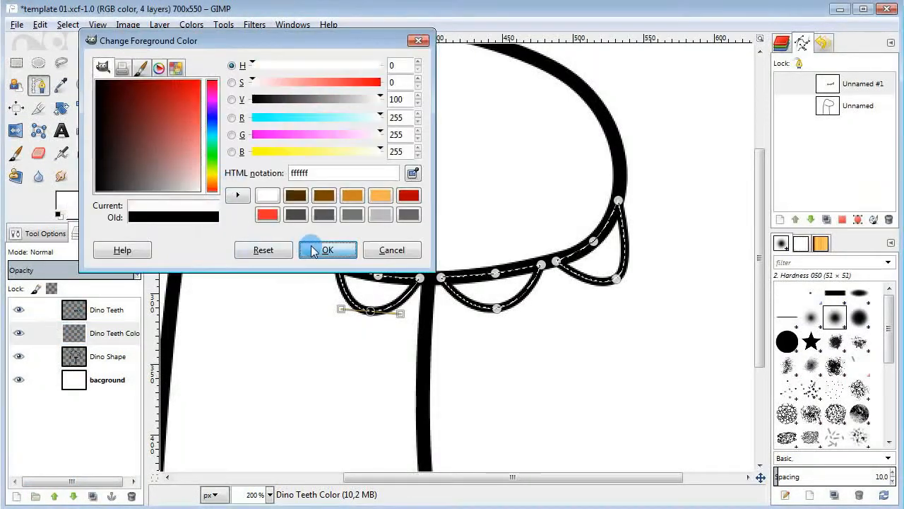
{"action": "left_click", "coordinate": [327, 250]}
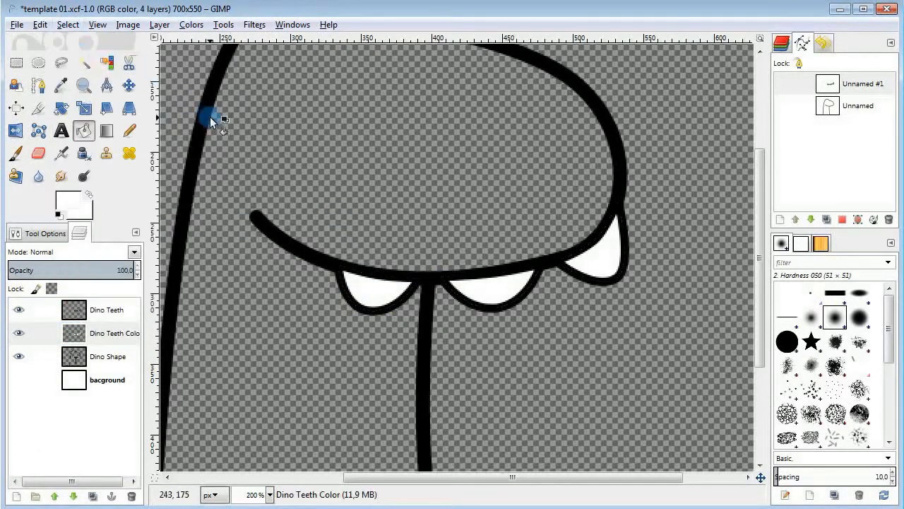
{"action": "left_click", "coordinate": [108, 356]}
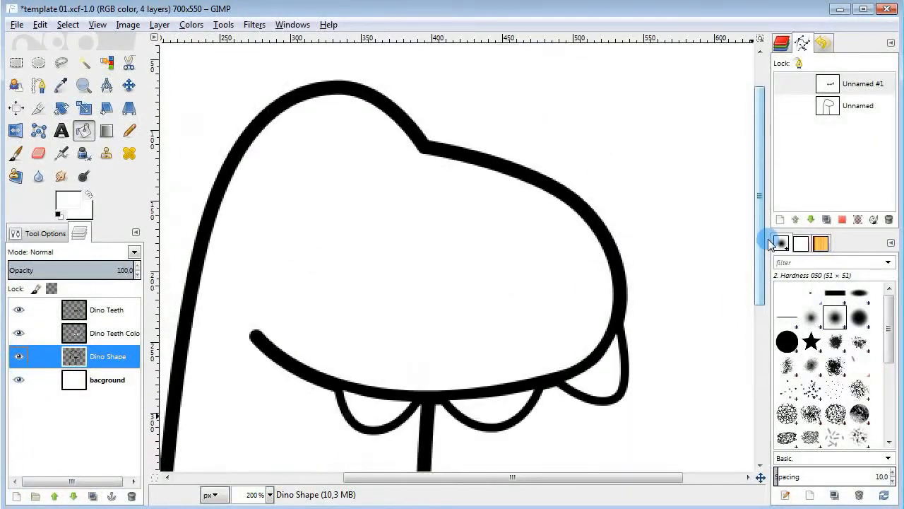
Draw two oval nostril paths on the snout and stroke them in black at 6 px.
{"action": "left_click", "coordinate": [38, 84]}
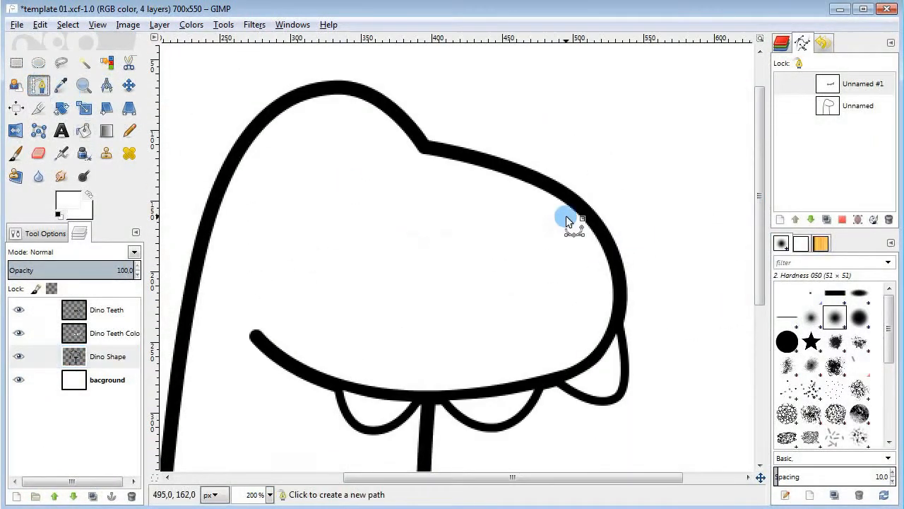
{"action": "left_click", "coordinate": [565, 216]}
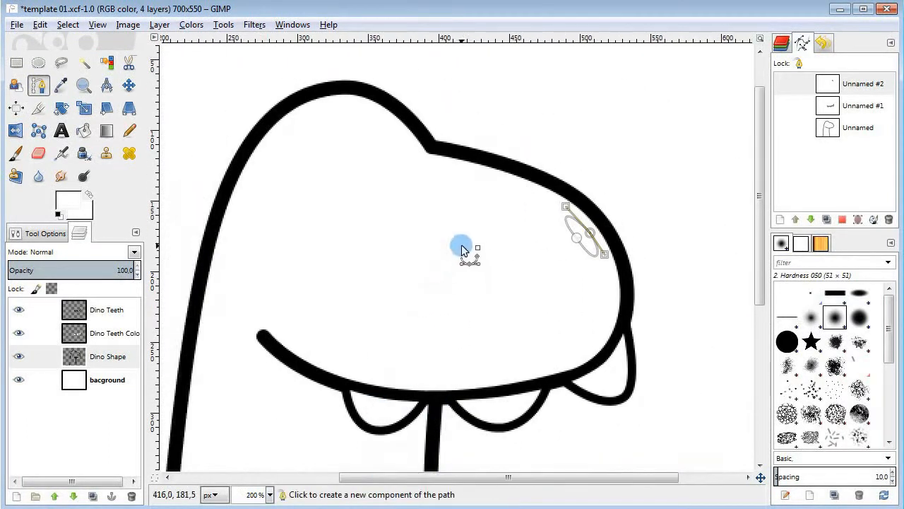
{"action": "left_click_drag", "start_coordinate": [462, 245], "coordinate": [470, 294]}
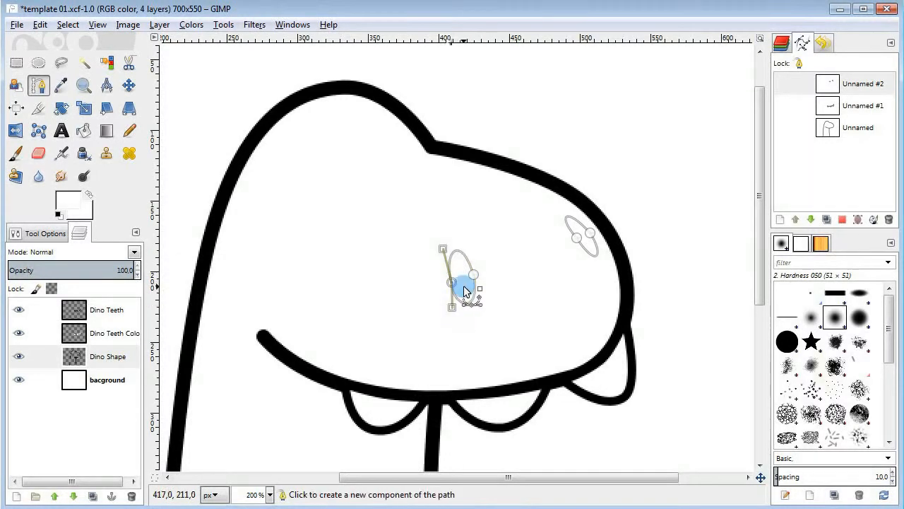
{"action": "left_click", "coordinate": [60, 198]}
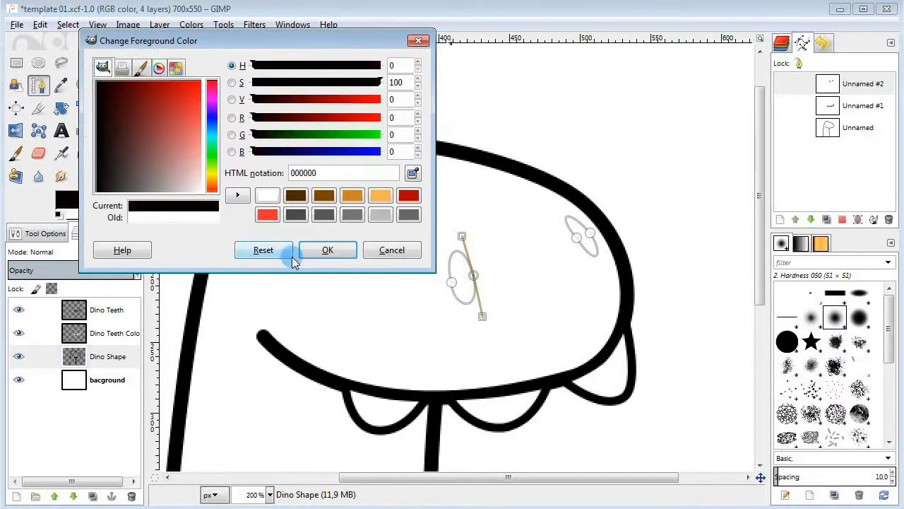
{"action": "left_click", "coordinate": [327, 249]}
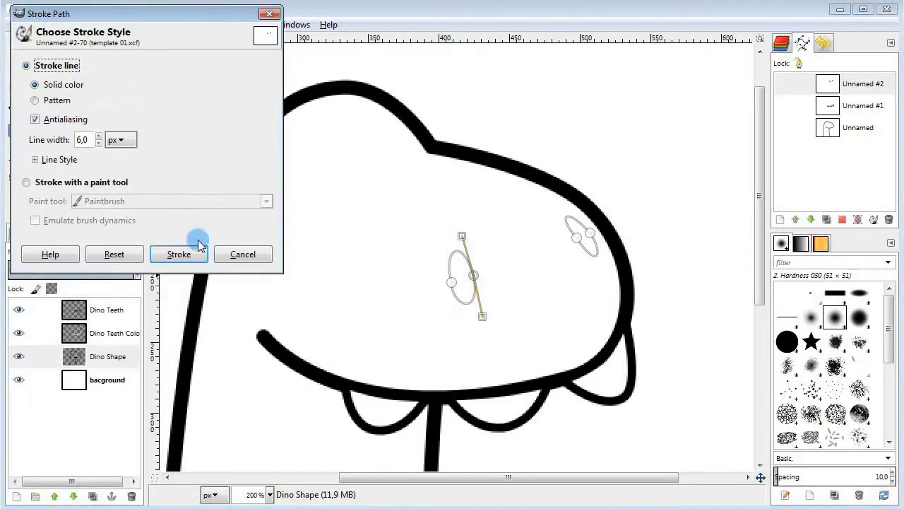
{"action": "left_click", "coordinate": [179, 254]}
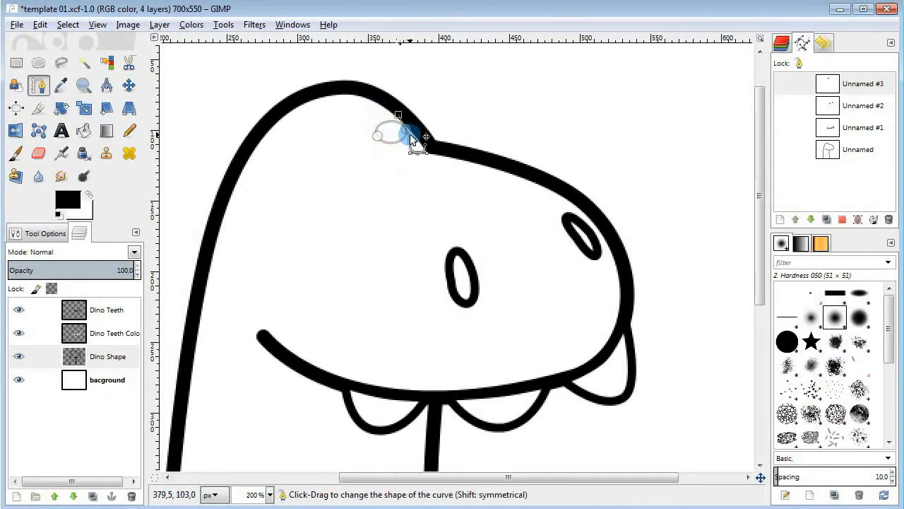
Draw two eye oval paths near the brow and size the brush for the pupil.
{"action": "left_click_drag", "start_coordinate": [410, 137], "coordinate": [343, 149]}
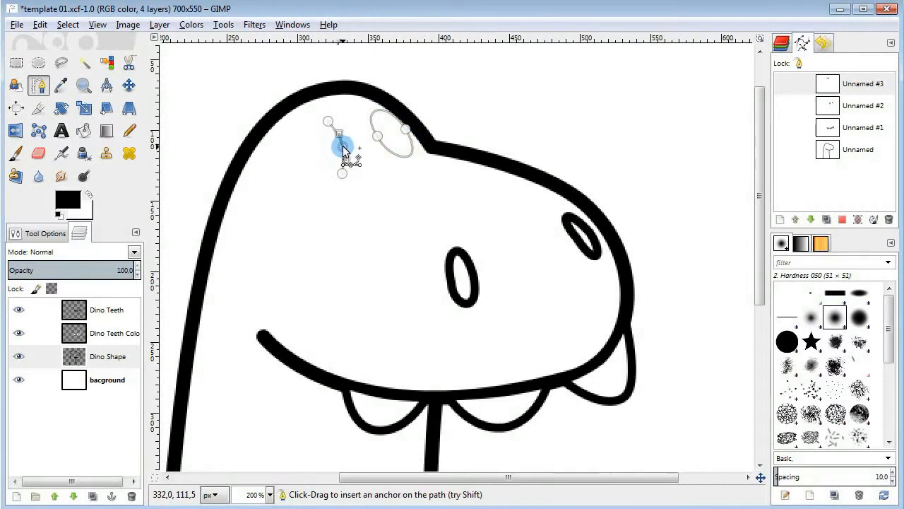
{"action": "left_click_drag", "start_coordinate": [342, 148], "coordinate": [340, 177]}
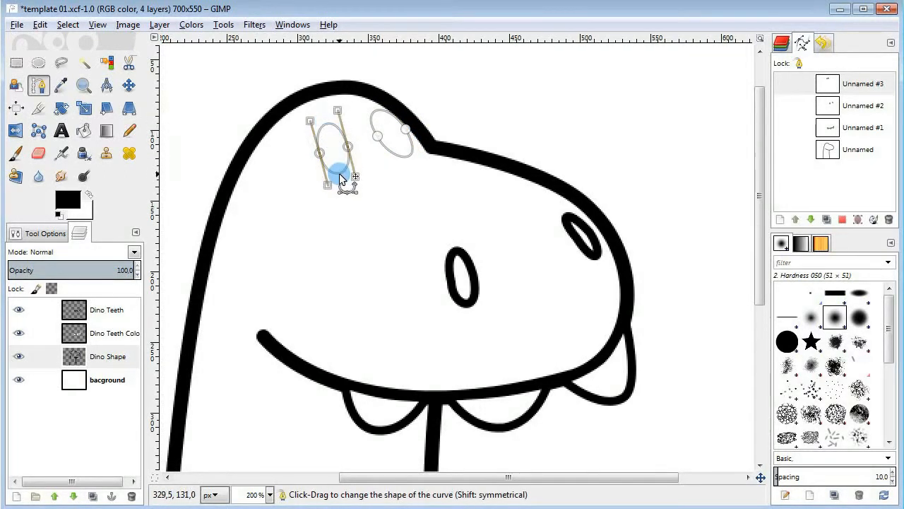
{"action": "left_click_drag", "start_coordinate": [339, 175], "coordinate": [332, 173]}
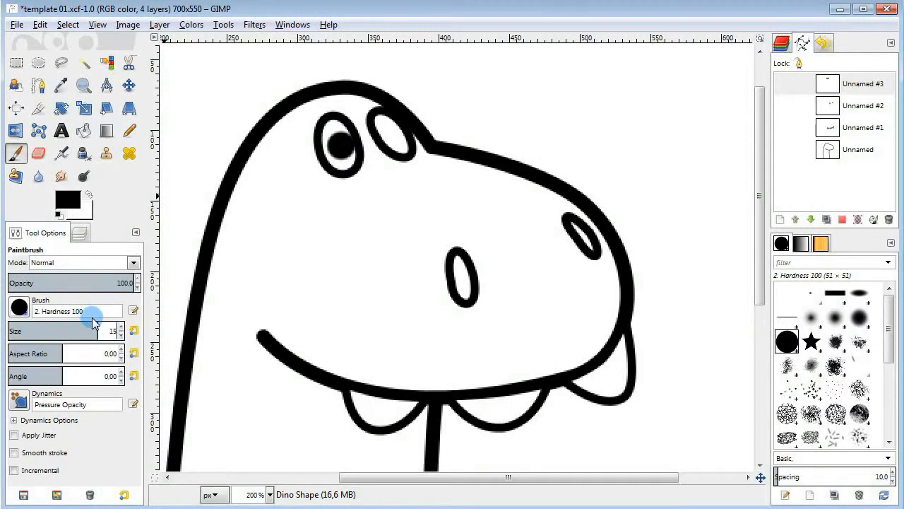
{"action": "left_click", "coordinate": [269, 494]}
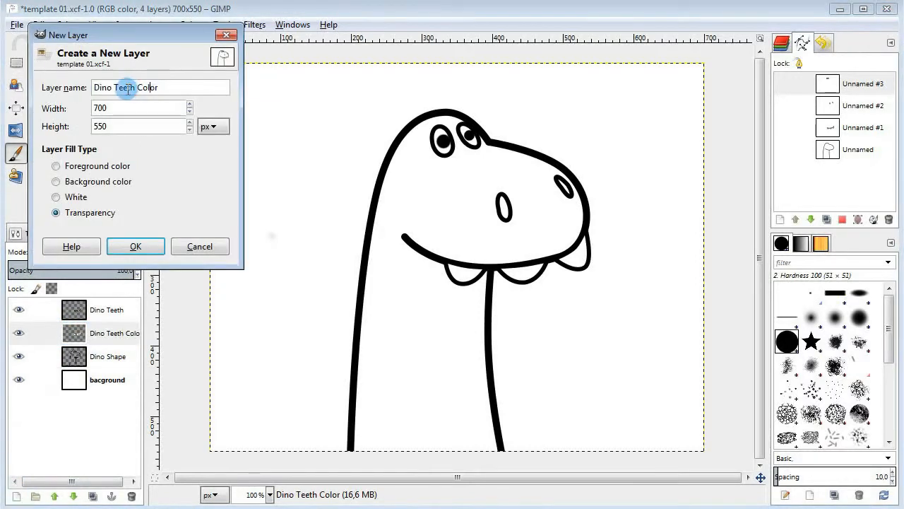
Name the new transparent layer Dino Color.
{"action": "left_click", "coordinate": [135, 246]}
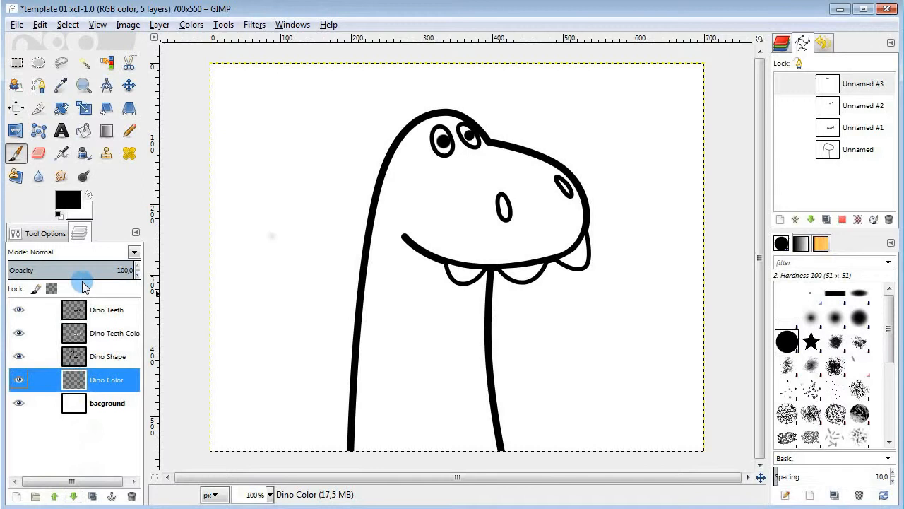
{"action": "left_click", "coordinate": [107, 356]}
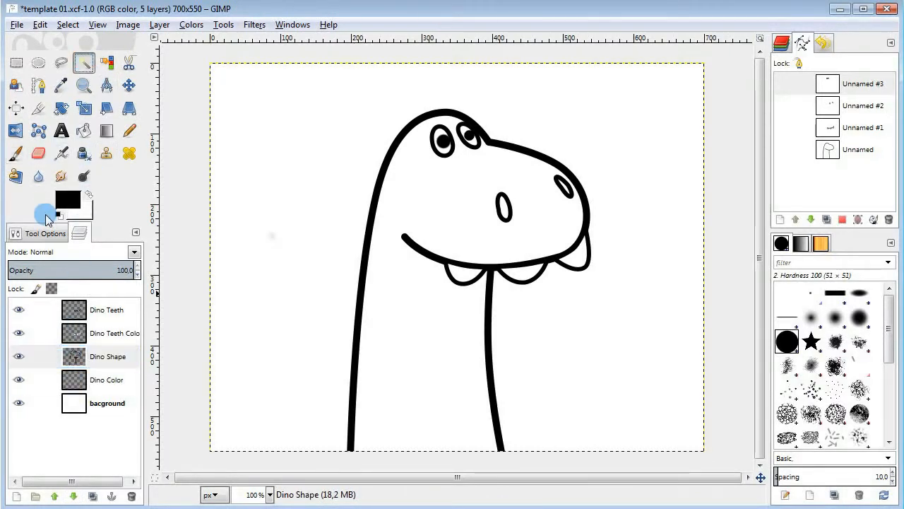
Select inside the outline at threshold 138 and set yellow-green and dark olive colours.
{"action": "left_click", "coordinate": [38, 63]}
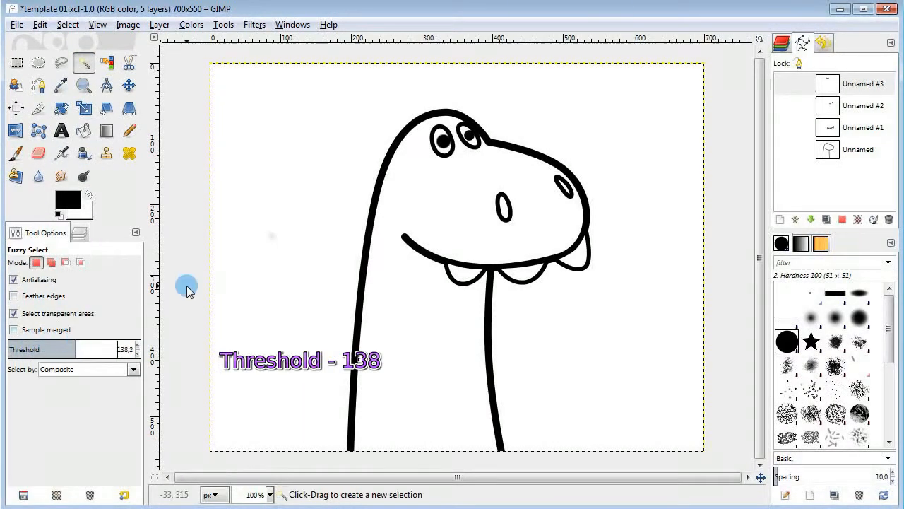
{"action": "left_click", "coordinate": [429, 196]}
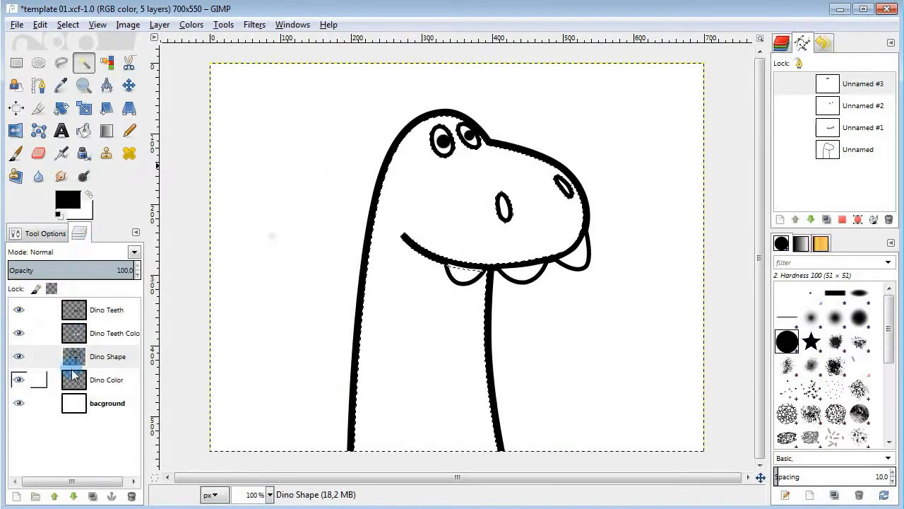
{"action": "double_click", "coordinate": [67, 201]}
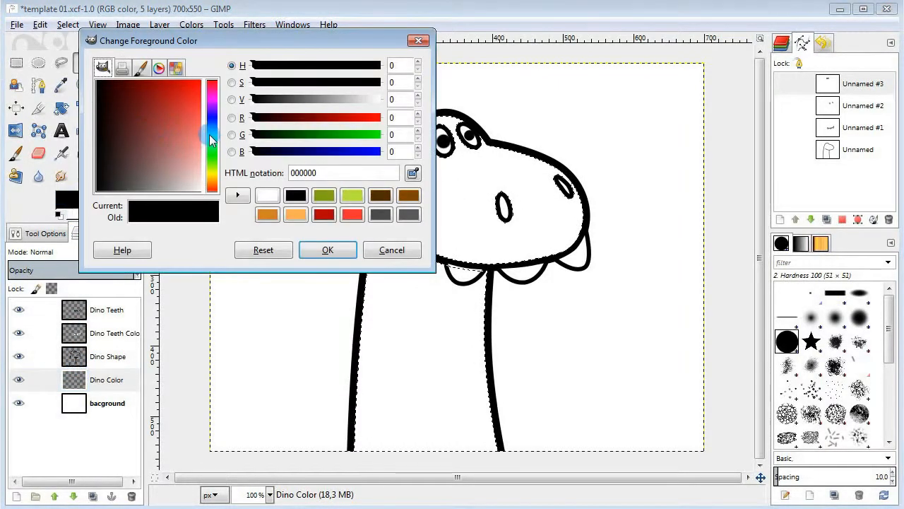
{"action": "left_click", "coordinate": [187, 96]}
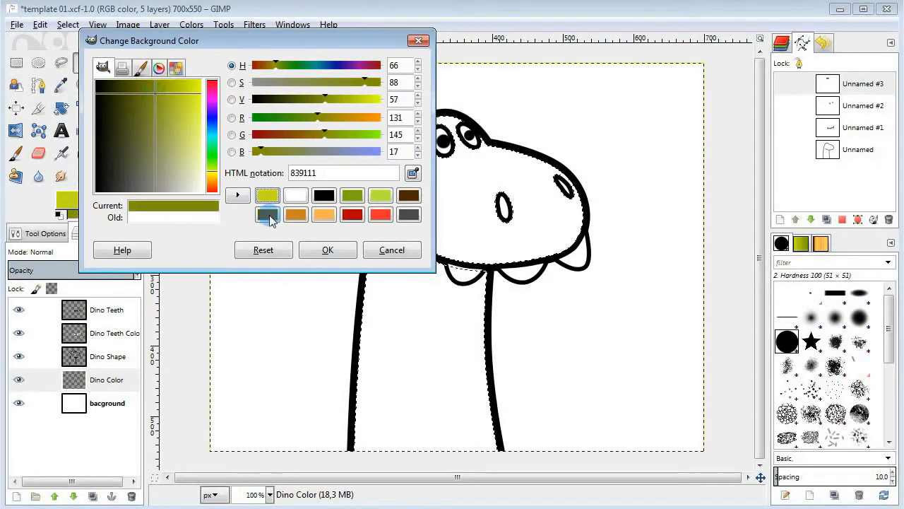
{"action": "left_click", "coordinate": [327, 249]}
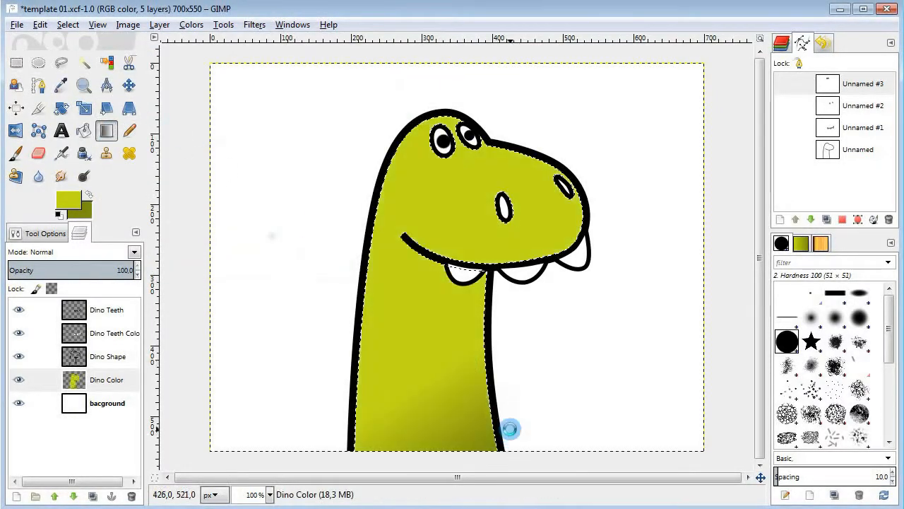
{"action": "left_click", "coordinate": [67, 24]}
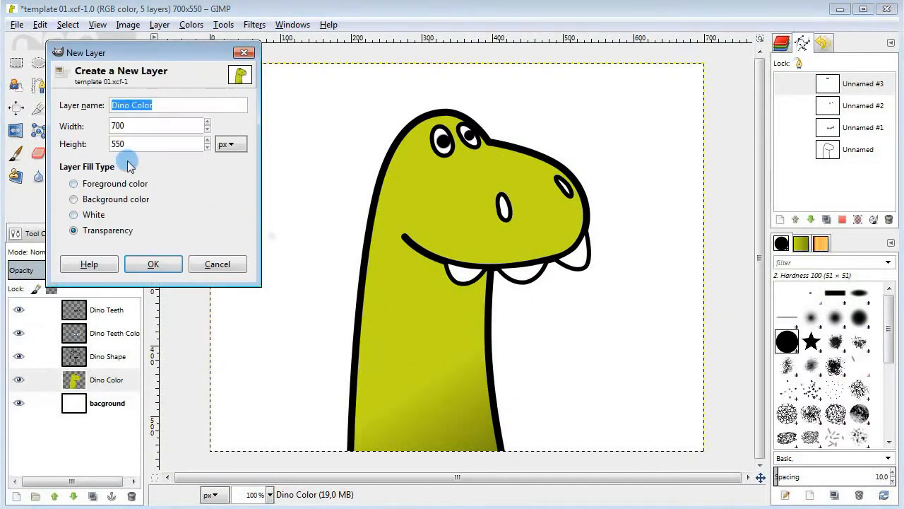
Create the Dino Shading layer and zoom out to view the whole drawing.
{"action": "type", "text": "Dino Shading"}
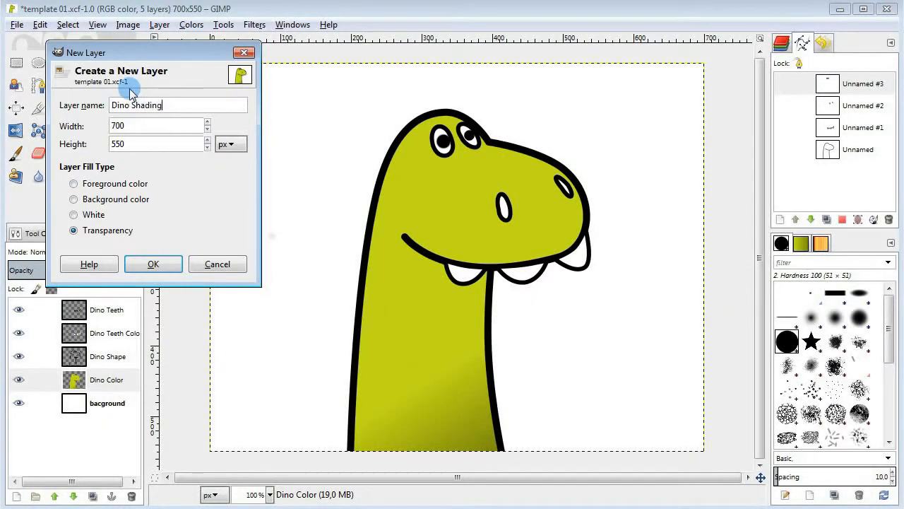
{"action": "left_click", "coordinate": [152, 264]}
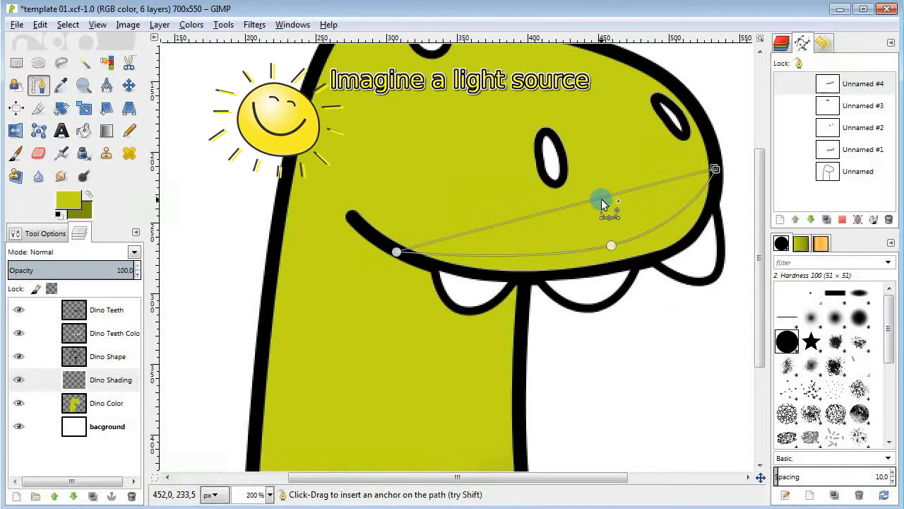
{"action": "scroll", "scroll_direction": "down", "scroll_amount": 3}
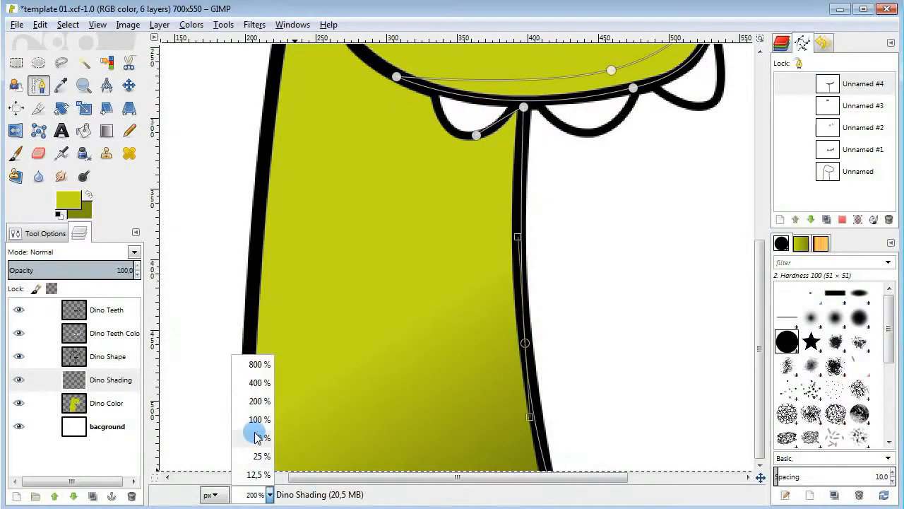
{"action": "left_click", "coordinate": [258, 419]}
{"action": "type", "text": "Dino Highli"}
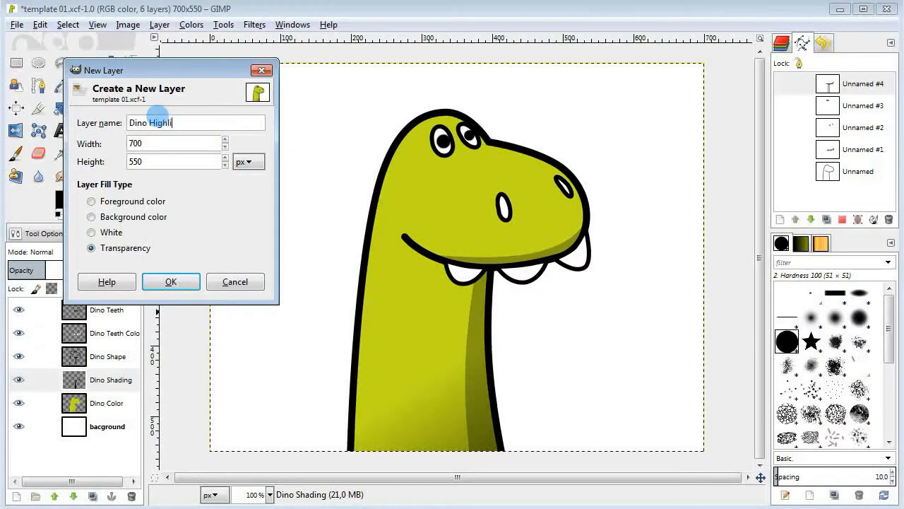
Create the Dino Highlight layer and shape the forehead highlight path.
{"action": "left_click", "coordinate": [171, 281]}
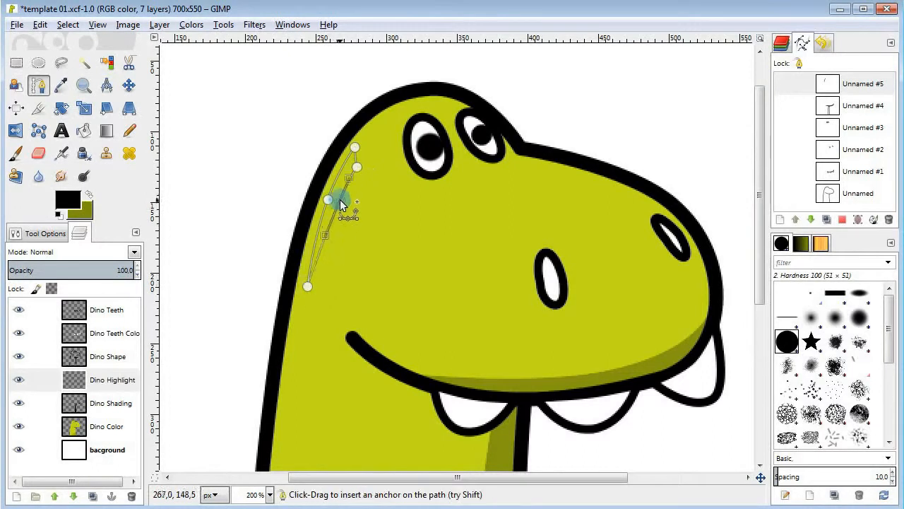
{"action": "left_click", "coordinate": [632, 208]}
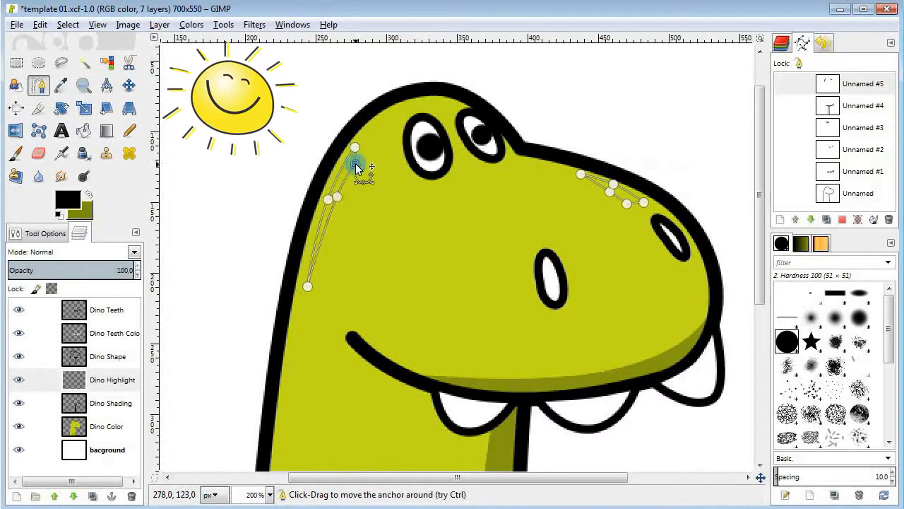
{"action": "left_click_drag", "start_coordinate": [357, 168], "coordinate": [339, 137]}
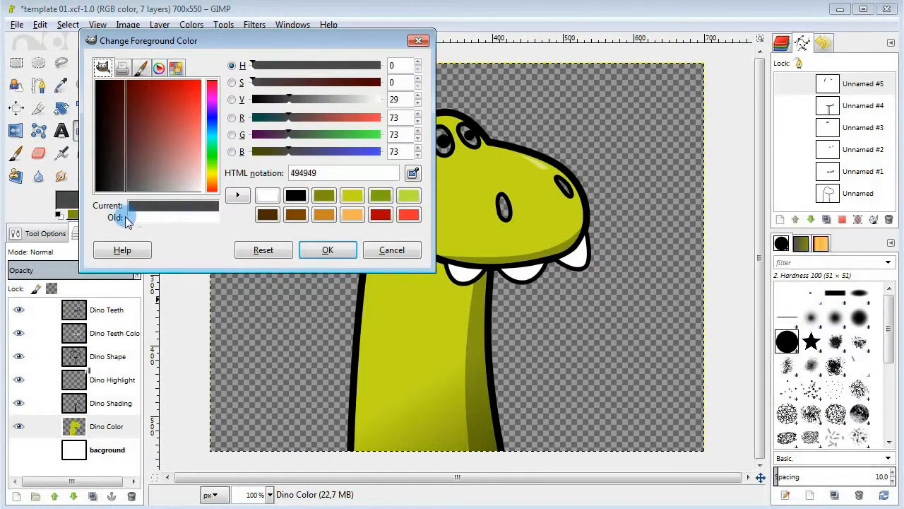
Set the painting colour to dark grey #494949.
{"action": "left_click", "coordinate": [327, 249]}
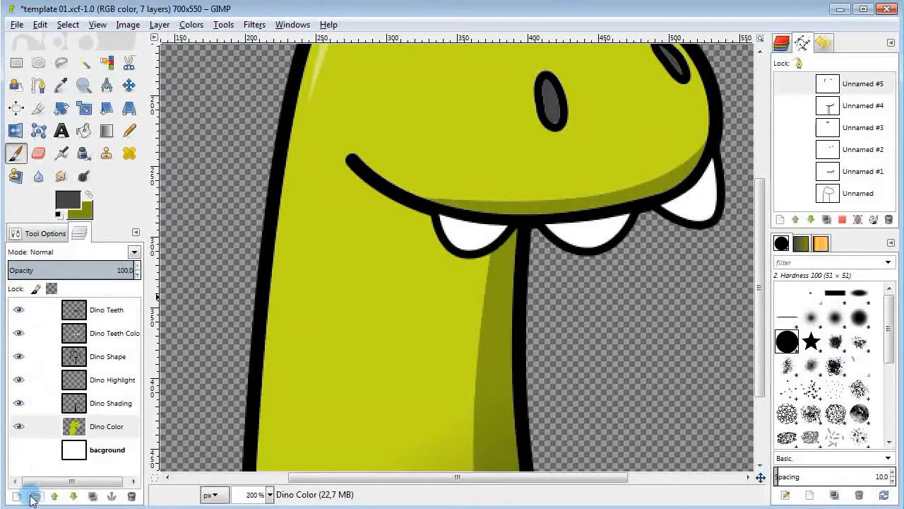
Add a Dino Spots layer and draw a yellow oval spot on the neck.
{"action": "left_click", "coordinate": [16, 496]}
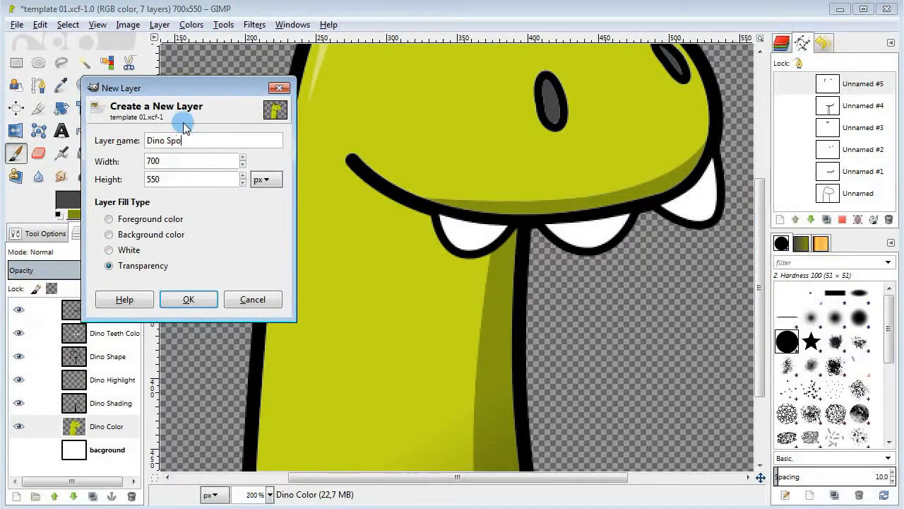
{"action": "left_click", "coordinate": [188, 299]}
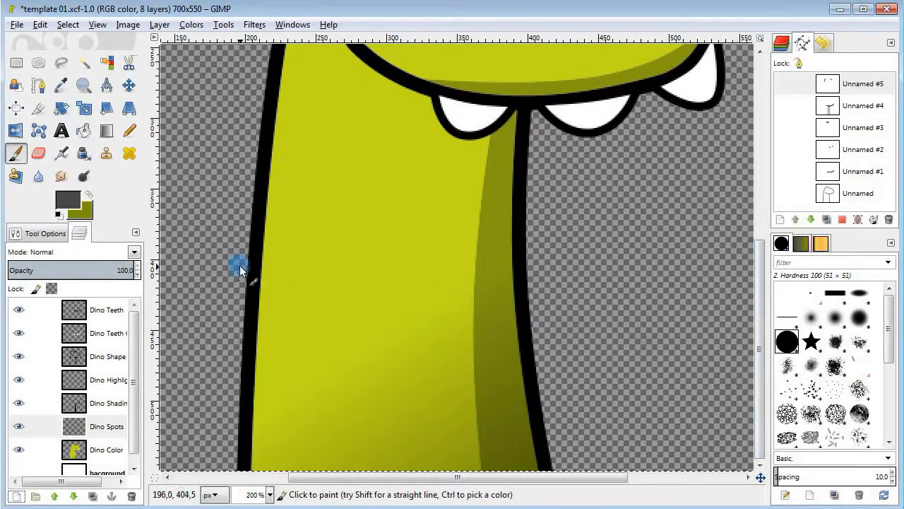
{"action": "double_click", "coordinate": [68, 198]}
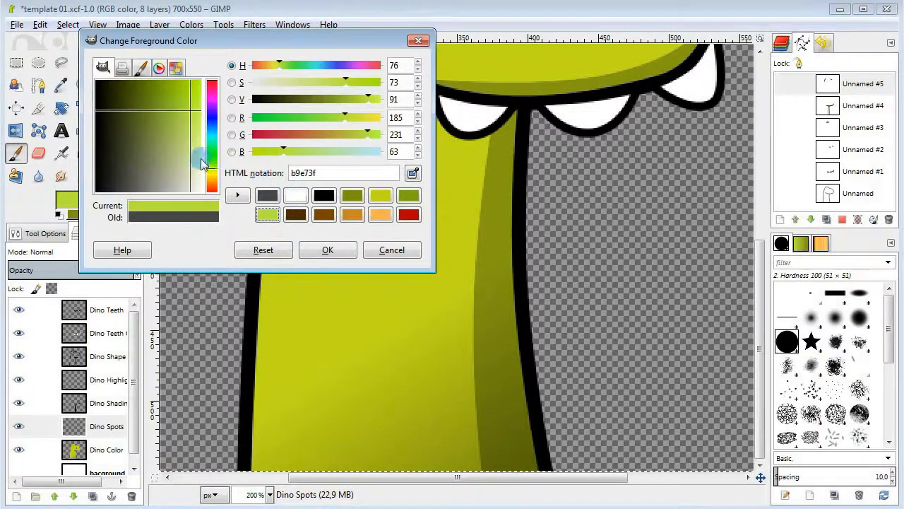
{"action": "left_click", "coordinate": [327, 249]}
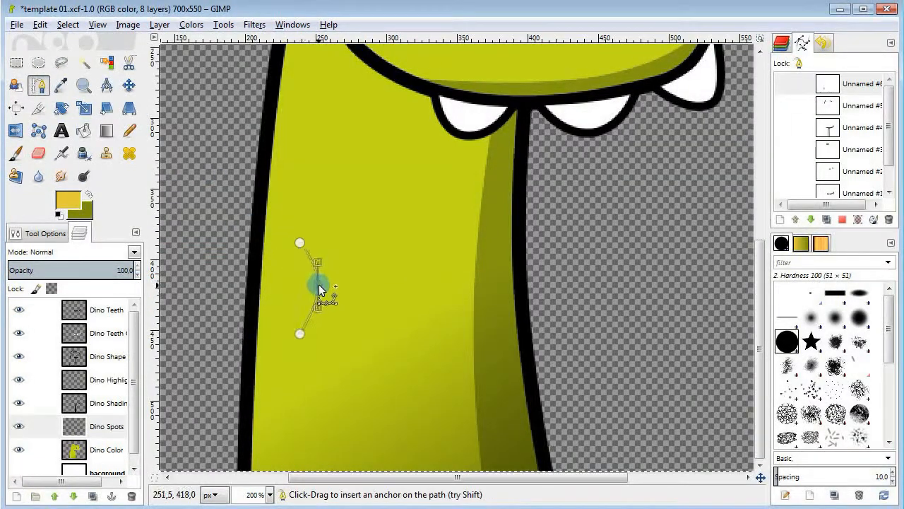
{"action": "left_click_drag", "start_coordinate": [320, 284], "coordinate": [300, 244]}
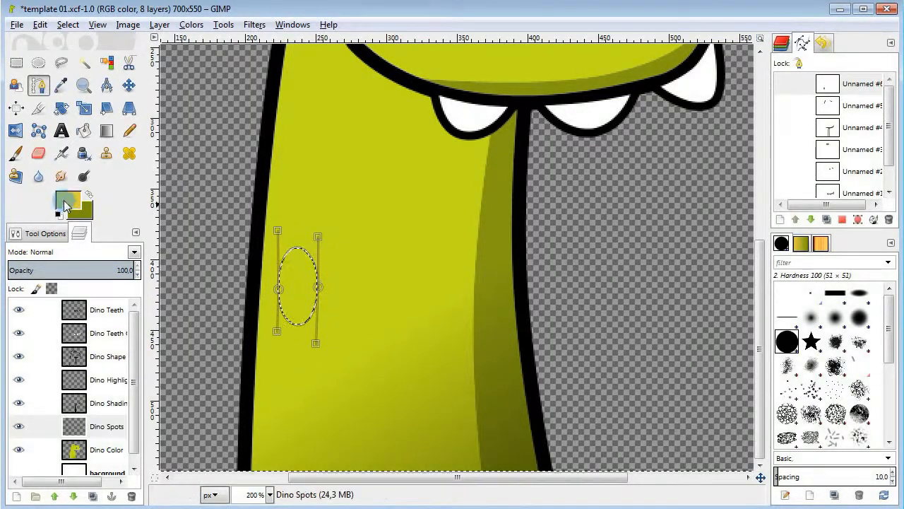
Outline the oval spot with dark brown #76660a.
{"action": "left_click", "coordinate": [67, 200]}
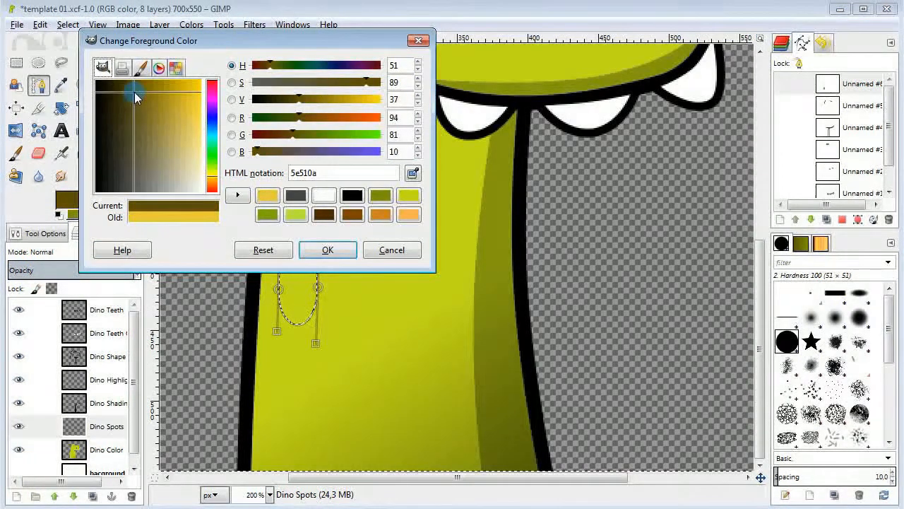
{"action": "left_click", "coordinate": [327, 250]}
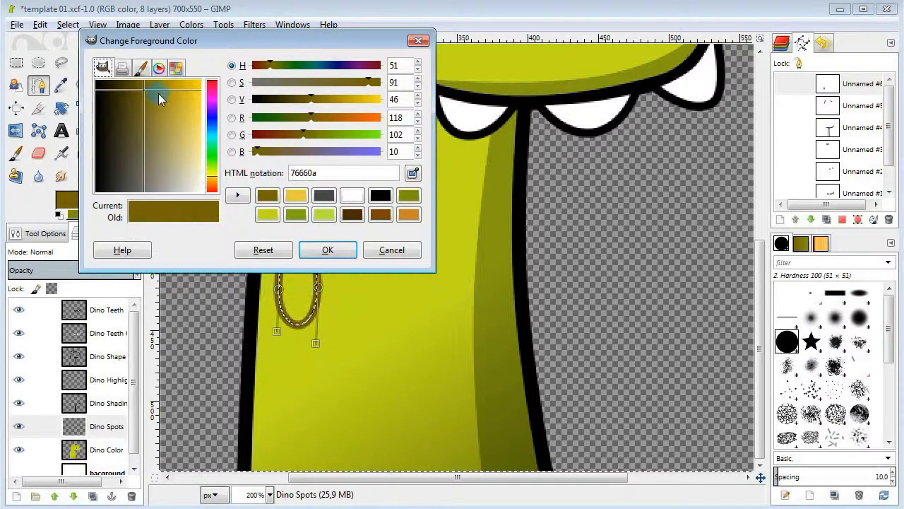
{"action": "left_click", "coordinate": [327, 249]}
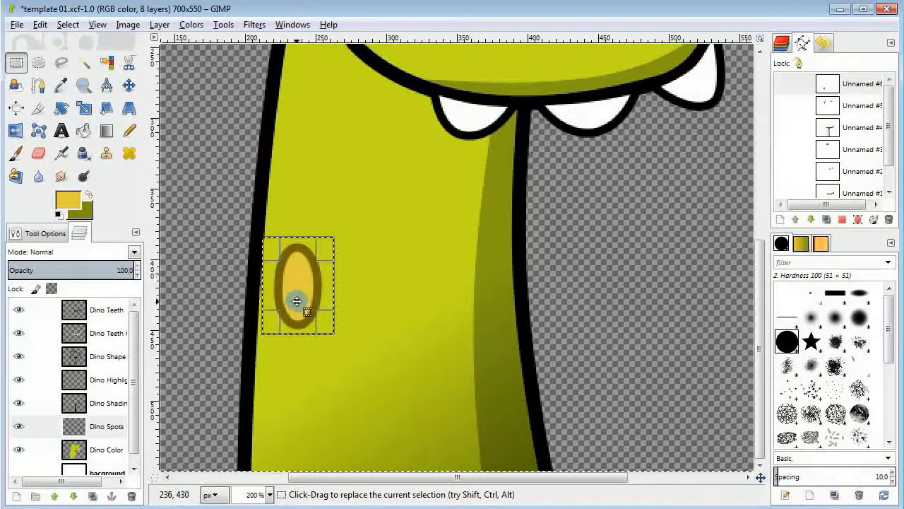
Copy the spot as a Clipboard brush and stamp small and tiny spots on neck and head.
{"action": "key", "text": "ctrl+c"}
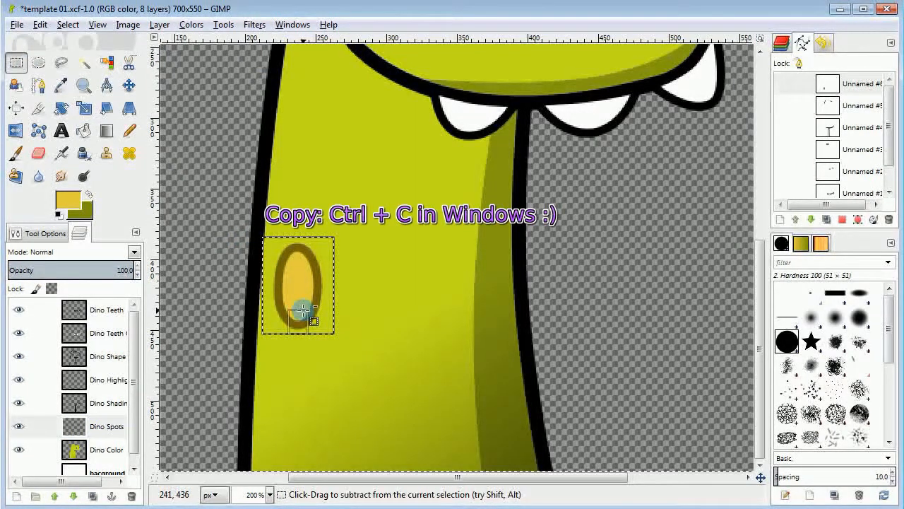
{"action": "key", "text": "ctrl+c"}
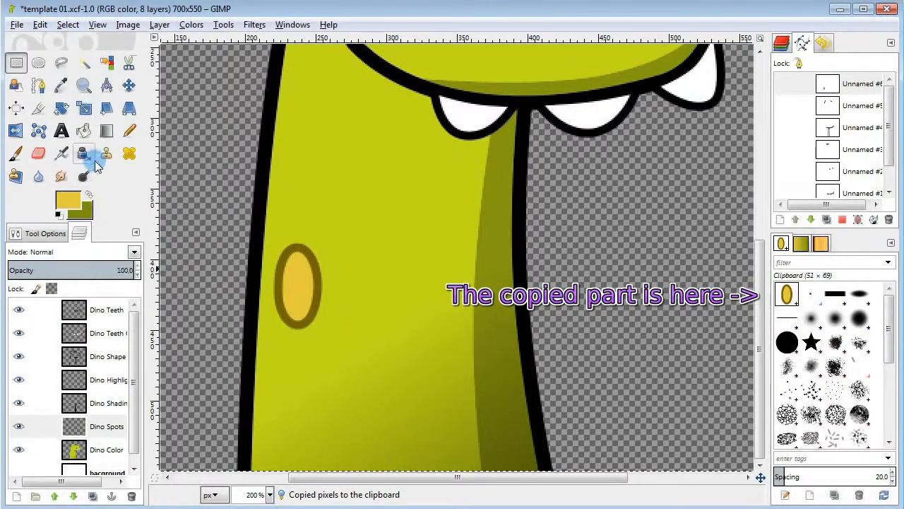
{"action": "left_click", "coordinate": [16, 153]}
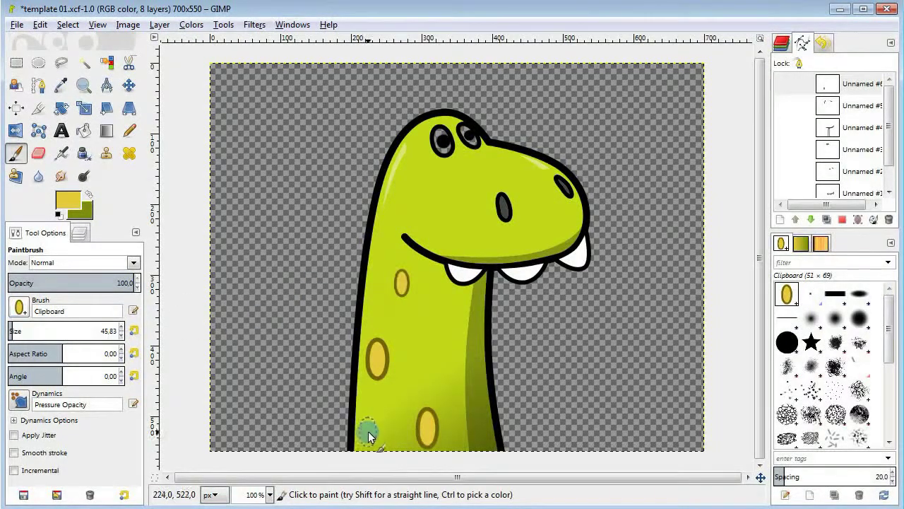
{"action": "left_click", "coordinate": [368, 432]}
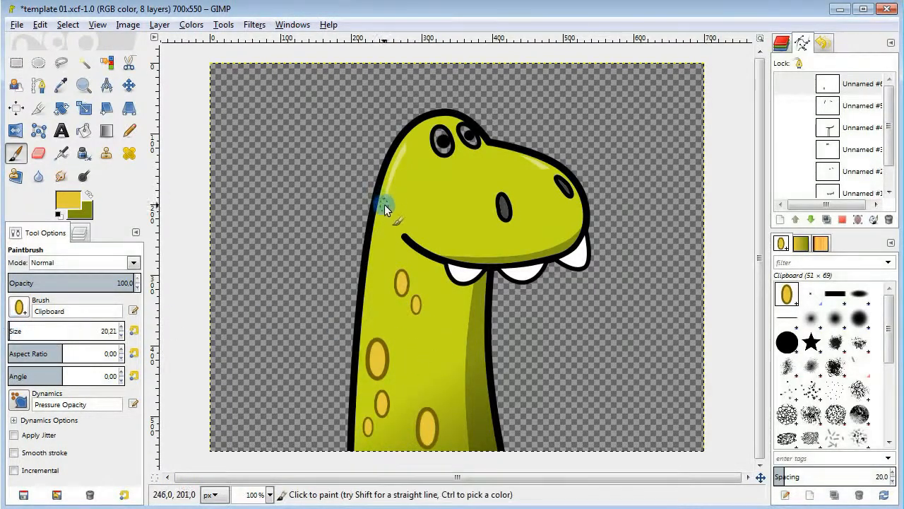
{"action": "left_click", "coordinate": [81, 232]}
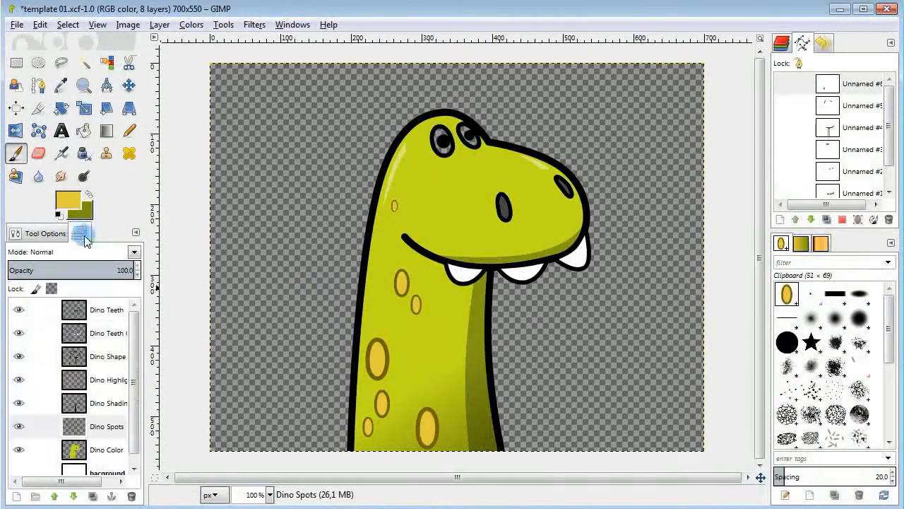
{"action": "left_click", "coordinate": [66, 201]}
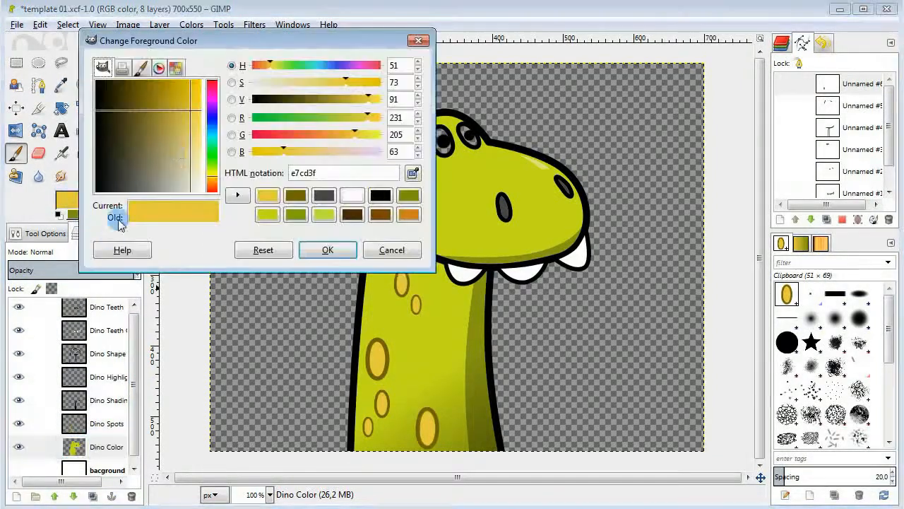